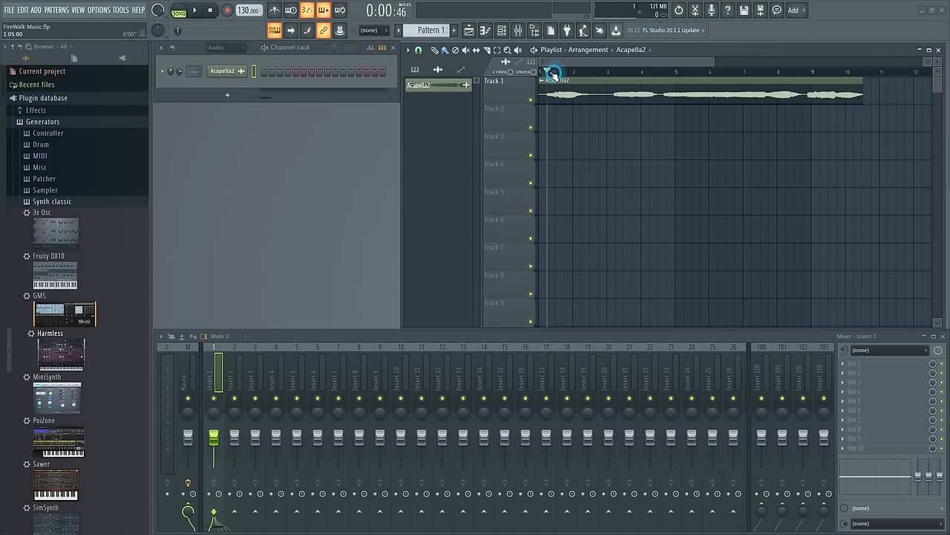
Step: Bring up the Acapella2 clip's channel settings via Edit sample from the Playlist
left_click(194, 9)
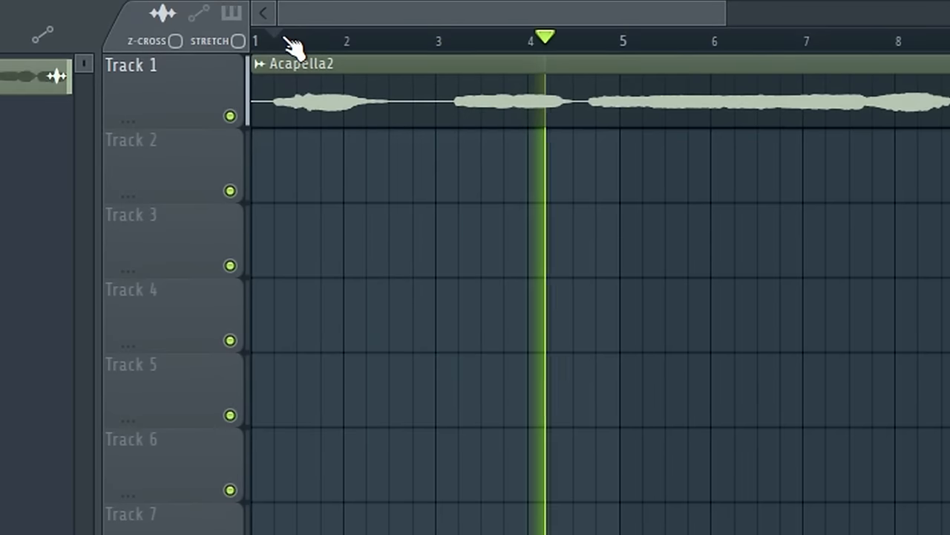
left_click(275, 38)
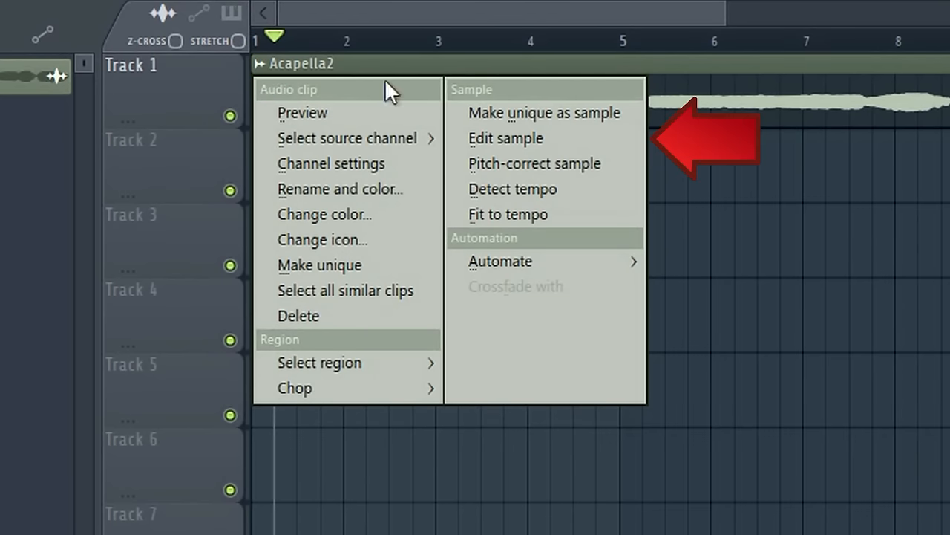
left_click(505, 138)
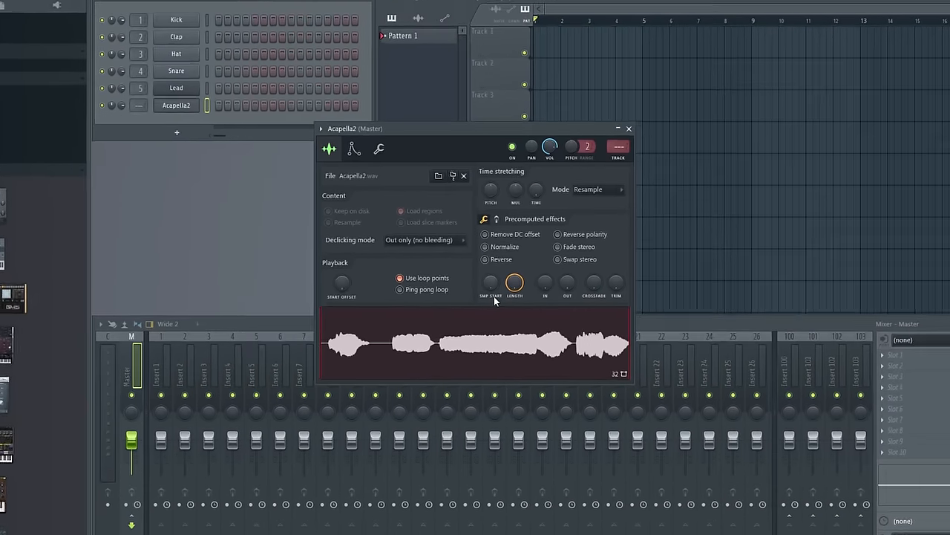
Step: Send the Acapella2 waveform from channel settings into the Edison audio editor
right_click(475, 343)
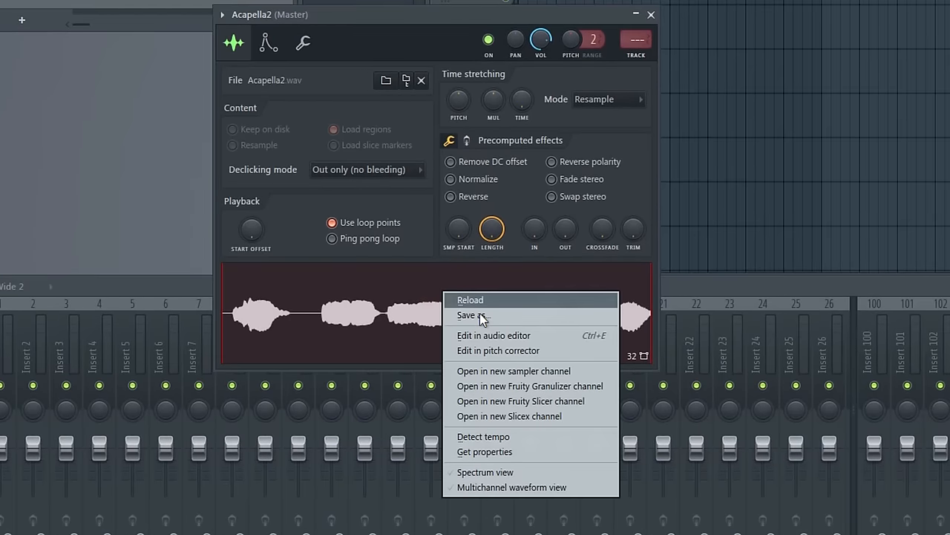
left_click(493, 335)
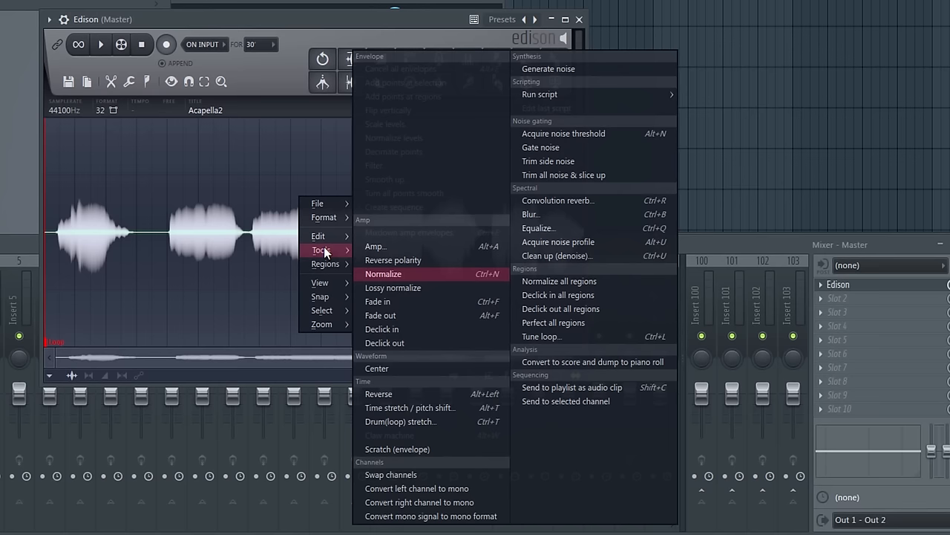
mouse_move(593, 363)
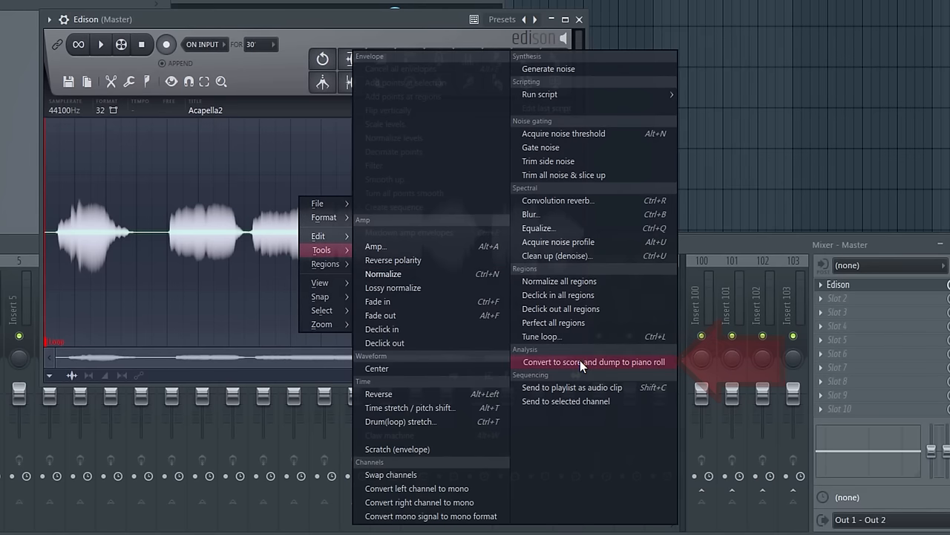
Step: Convert the Acapella2 vocal to a score and dump its notes to the piano roll
left_click(594, 362)
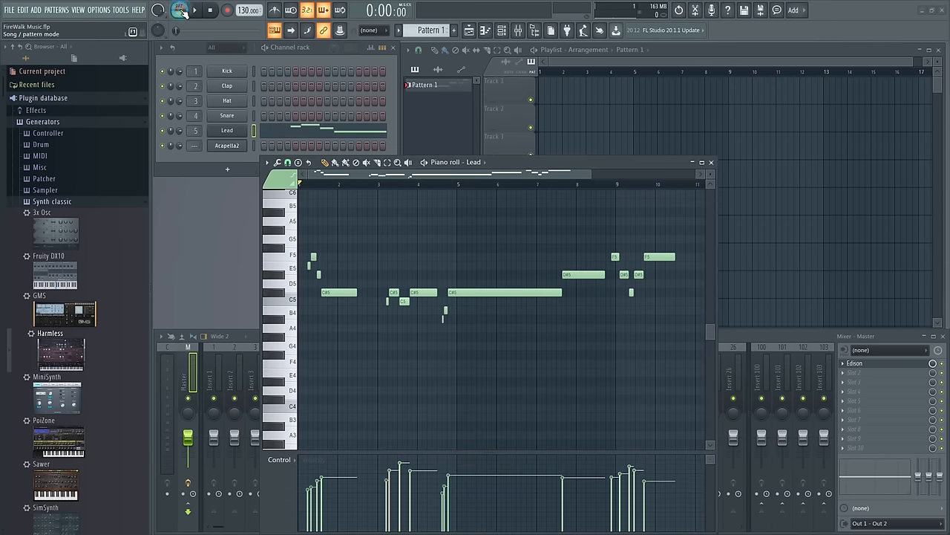
Step: Place Pattern 1 with the converted notes on Track 2 under the Acapella2 clip
left_click(190, 9)
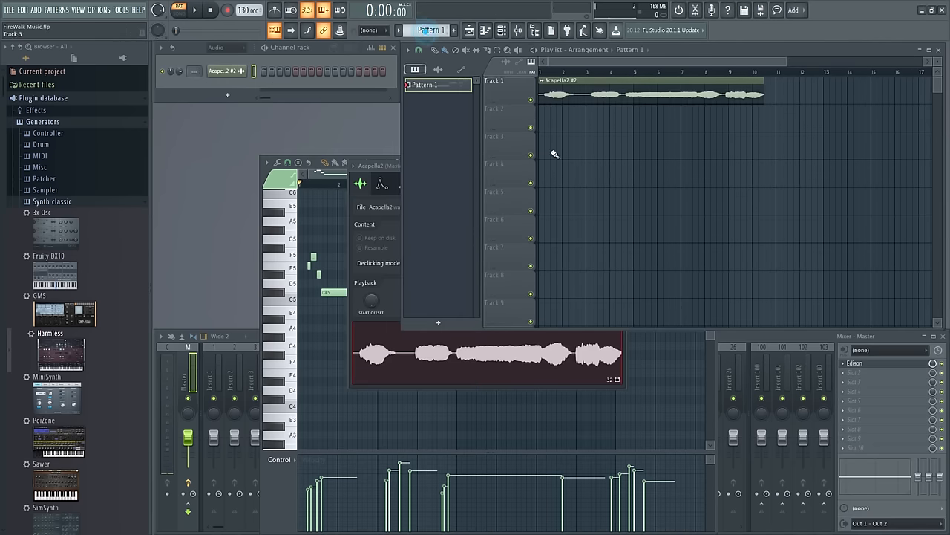
left_click(576, 116)
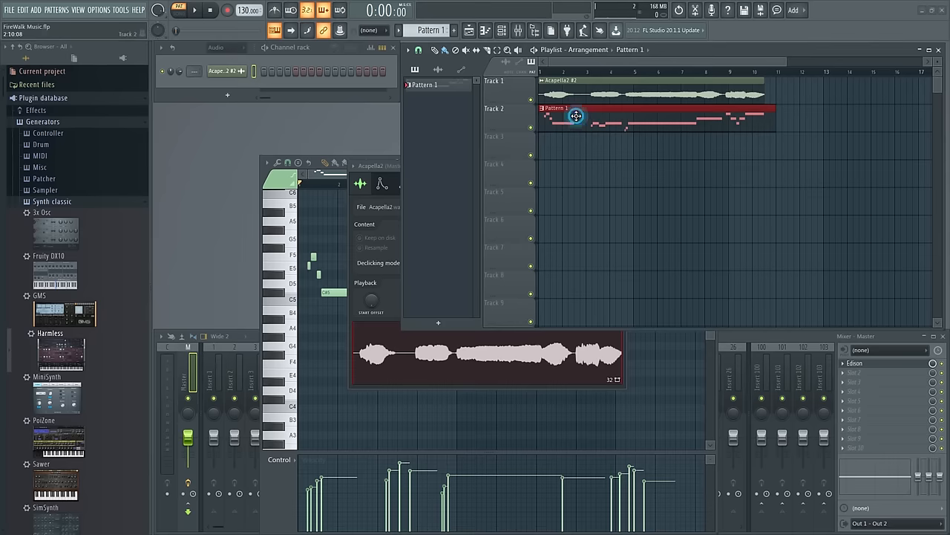